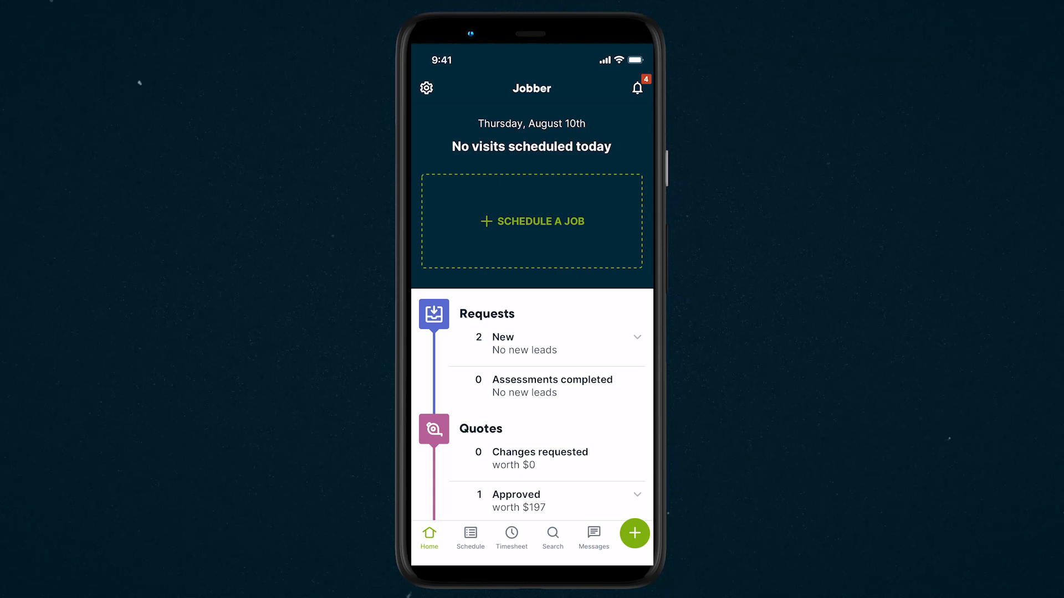
Start a new expense from the home screen's + button.
{"action": "left_click", "coordinate": [633, 533]}
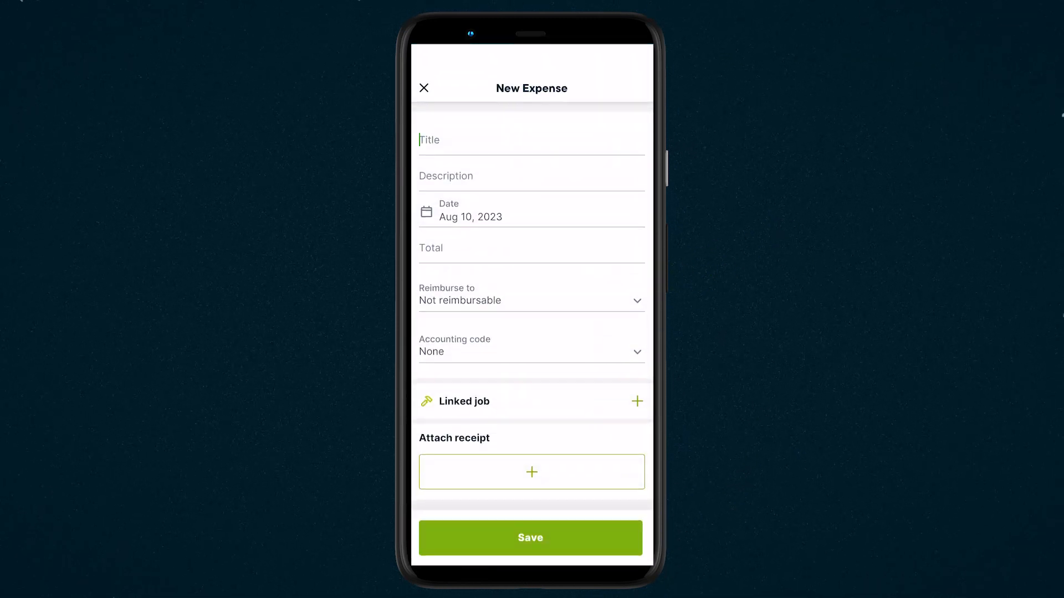
Title the expense 'Sod', describe it 'Purchased sod as needed for the job', total $780.45.
{"action": "type", "text": "Sod"}
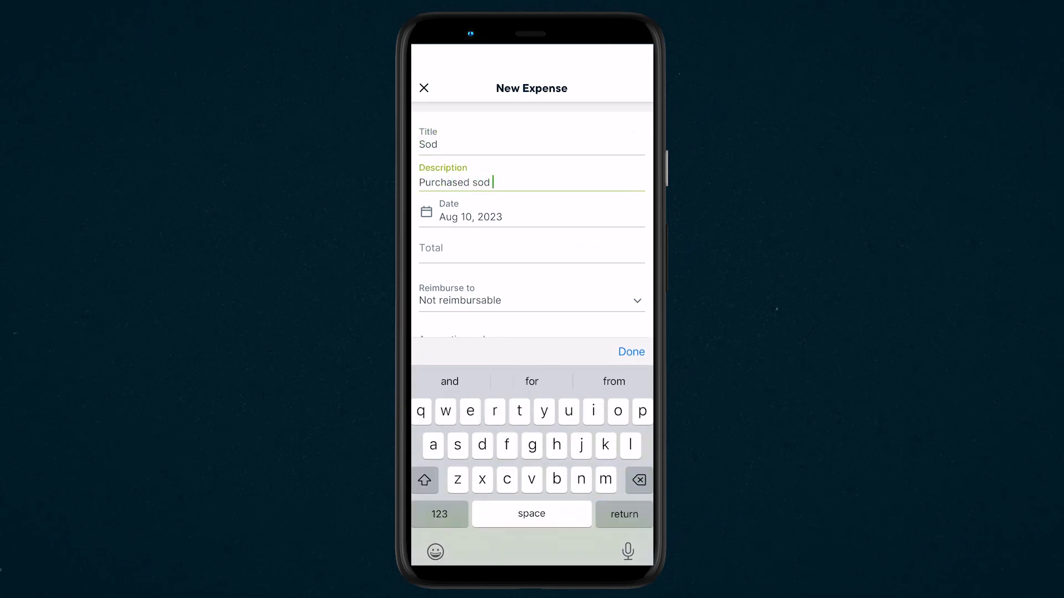
{"action": "type", "text": "as needed for the job"}
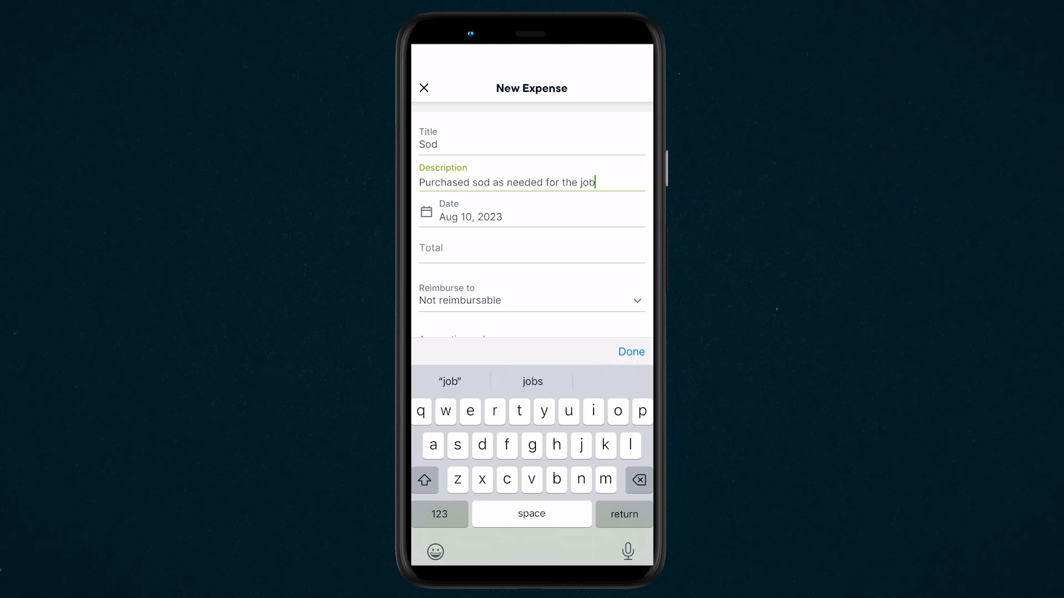
{"action": "left_click", "coordinate": [531, 248]}
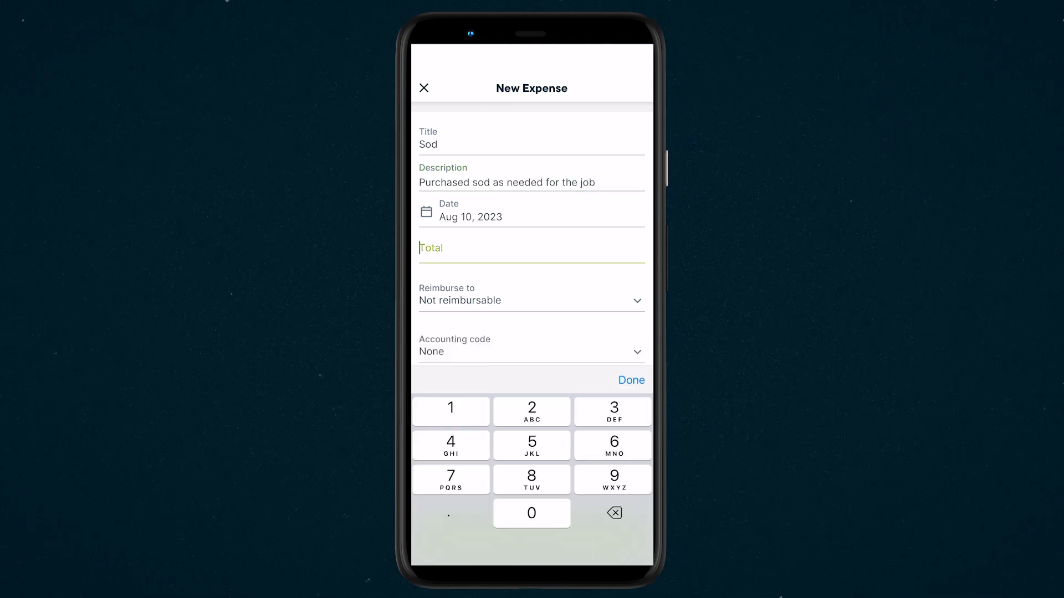
{"action": "type", "text": "780.45"}
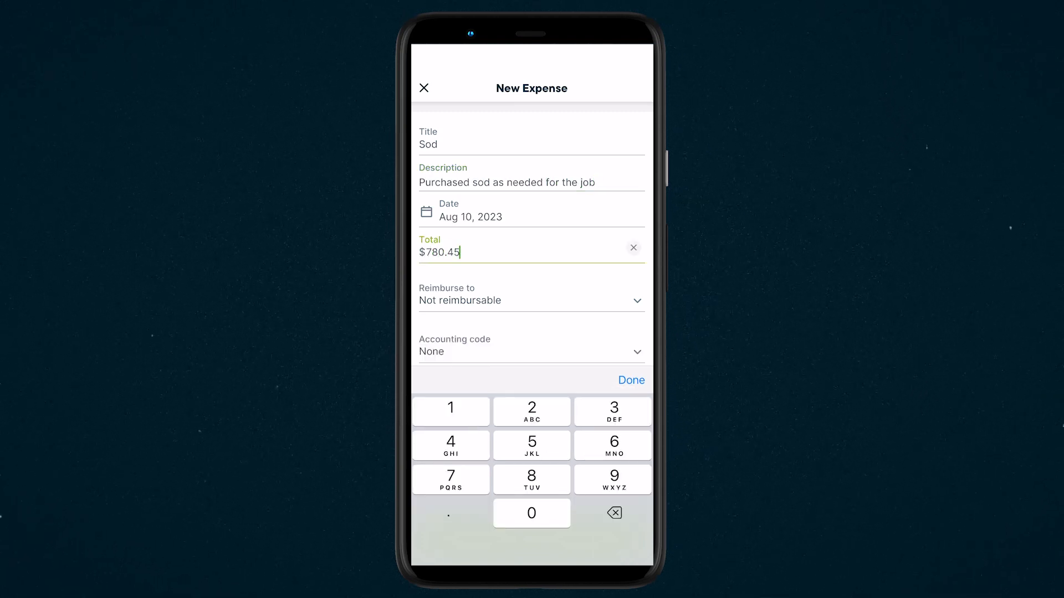
{"action": "left_click", "coordinate": [531, 299]}
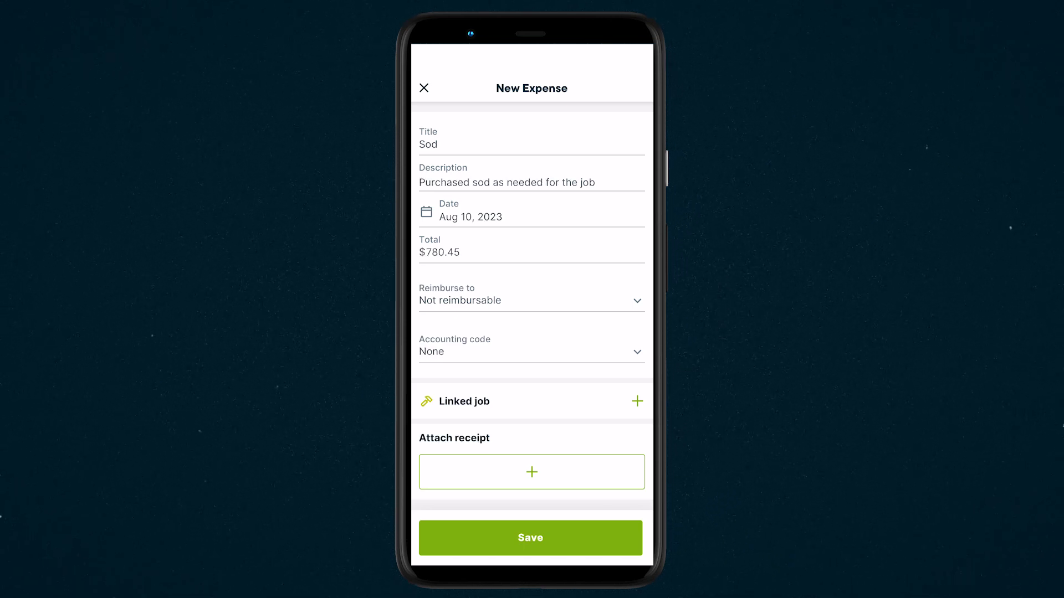
Choose accounting code 003 - Materials from the dropdown.
{"action": "left_click", "coordinate": [532, 352]}
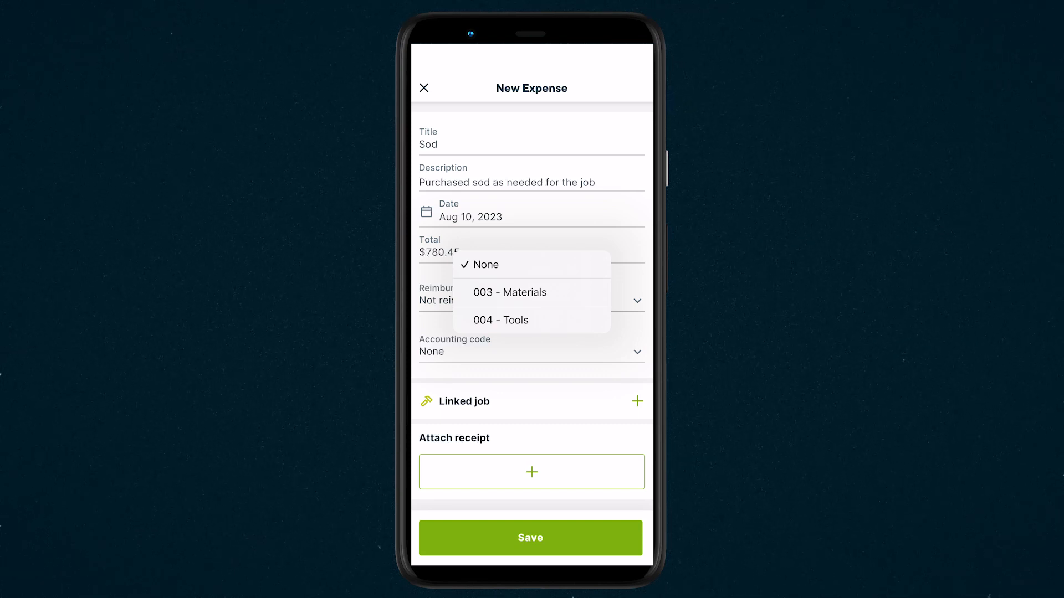
{"action": "left_click", "coordinate": [508, 293]}
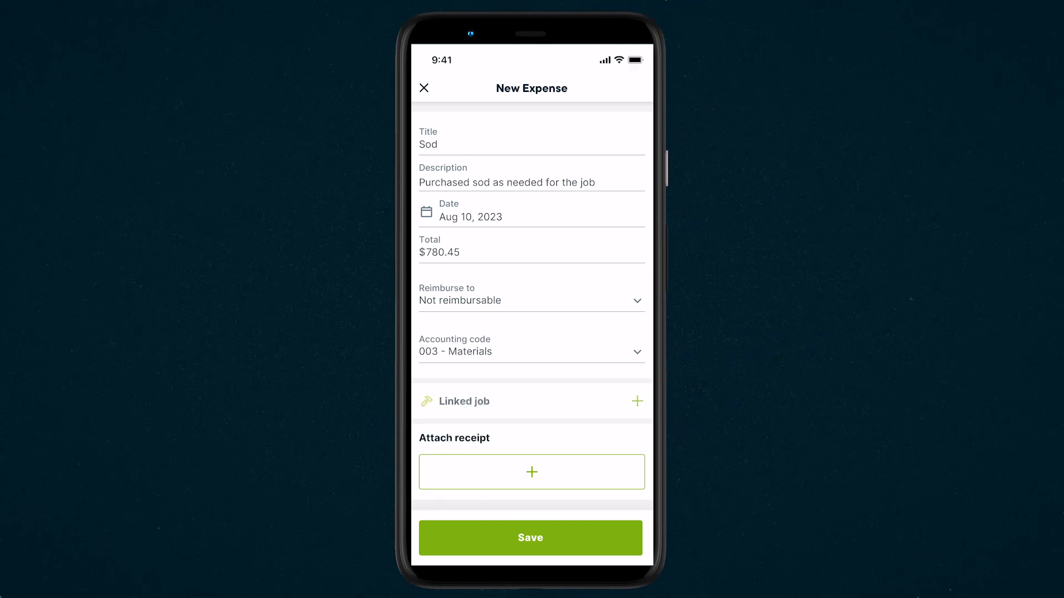
{"action": "left_click", "coordinate": [635, 402]}
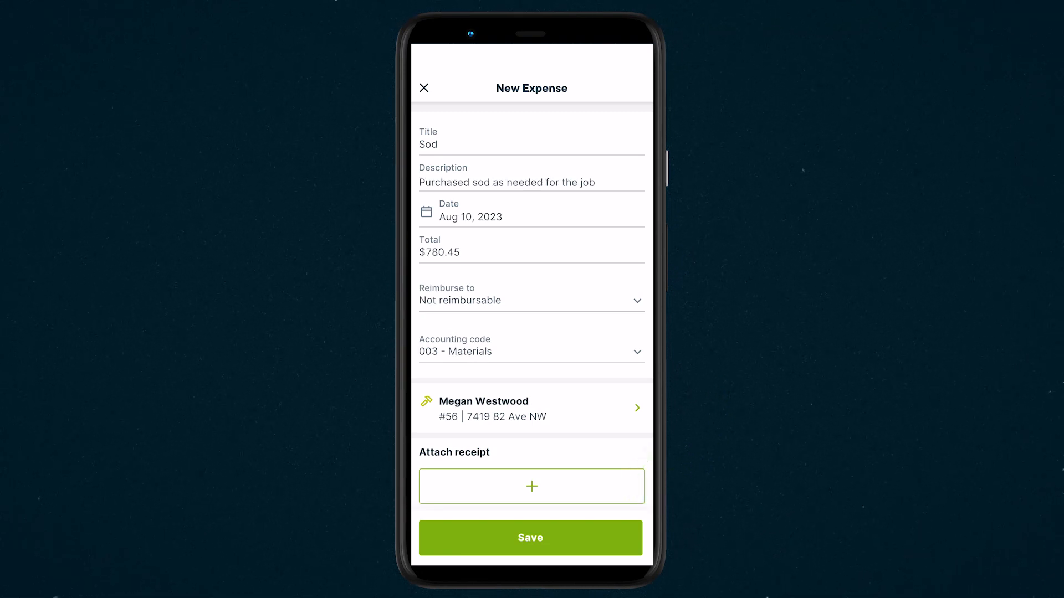
Attach a newly taken receipt photo and save the Sod expense.
{"action": "left_click", "coordinate": [532, 486]}
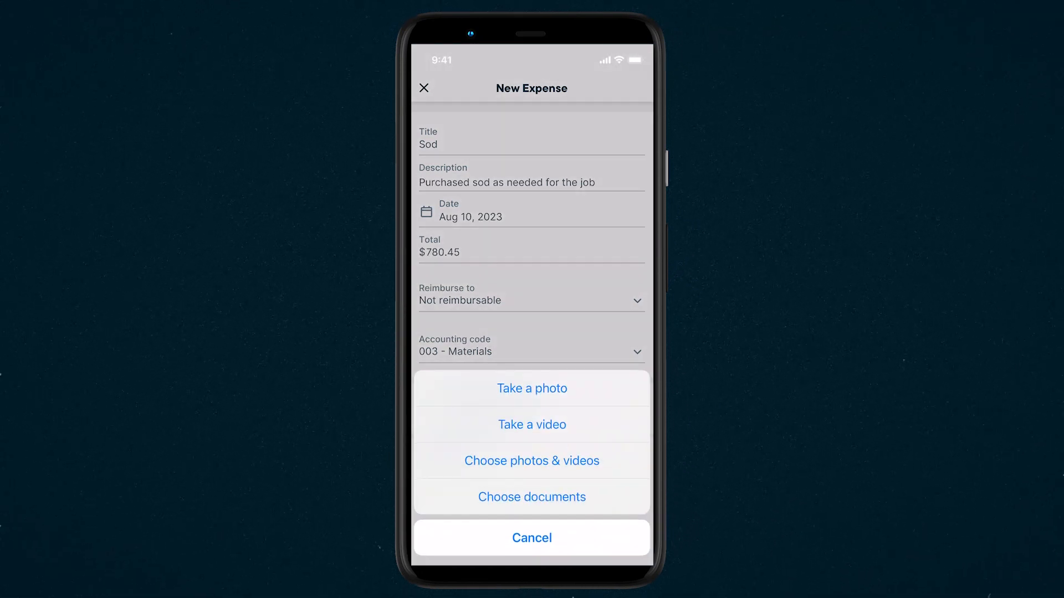
{"action": "left_click", "coordinate": [531, 388]}
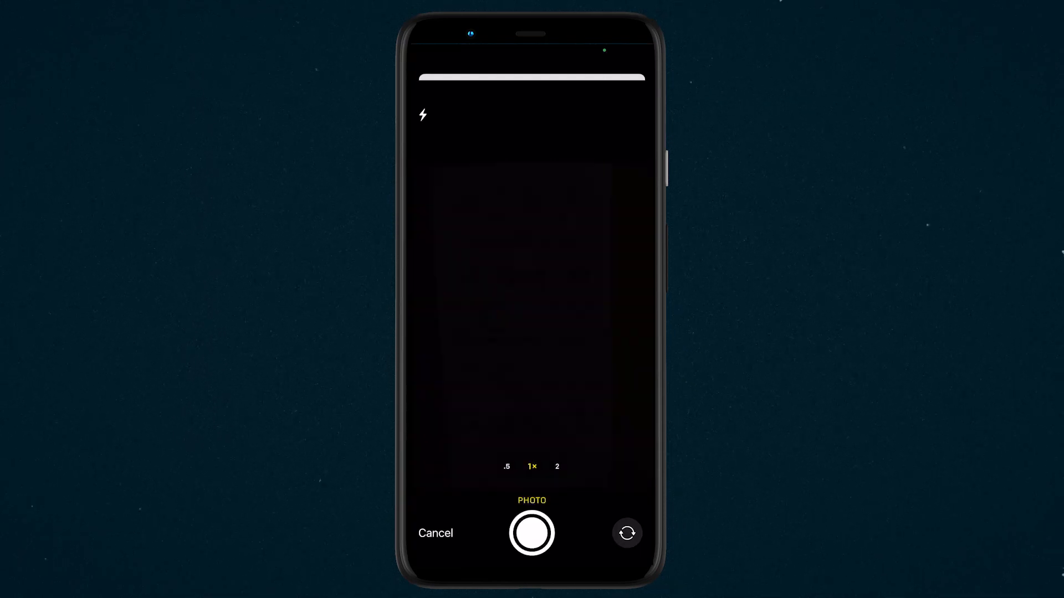
{"action": "left_click", "coordinate": [531, 533]}
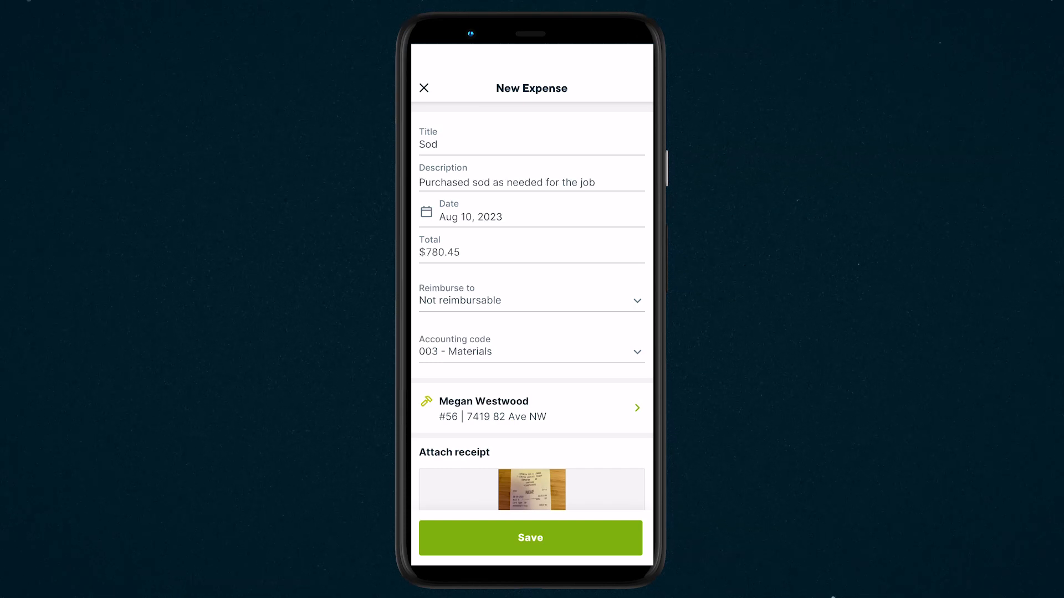
{"action": "left_click", "coordinate": [531, 537]}
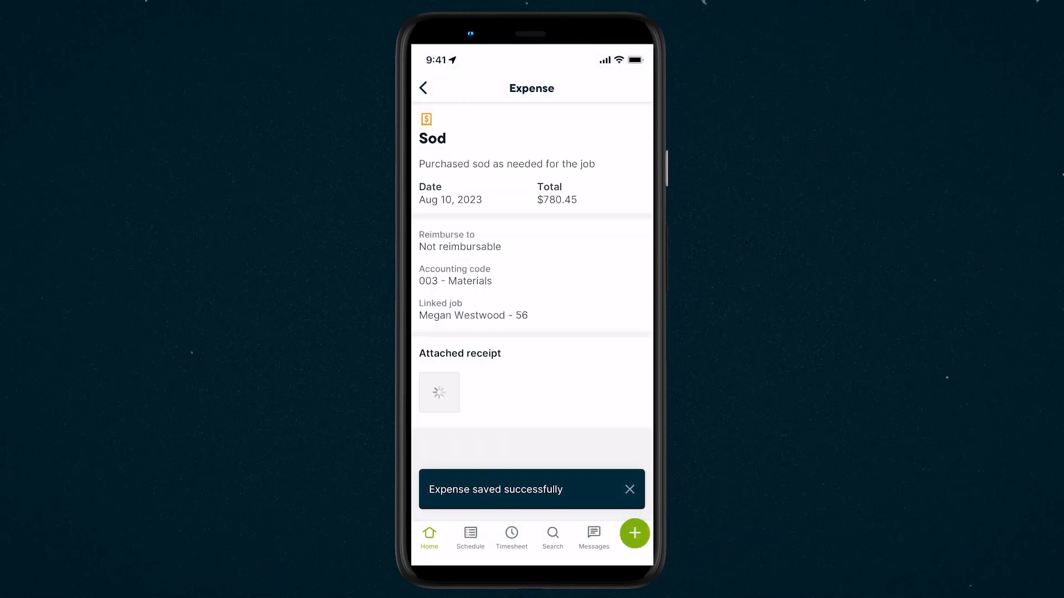